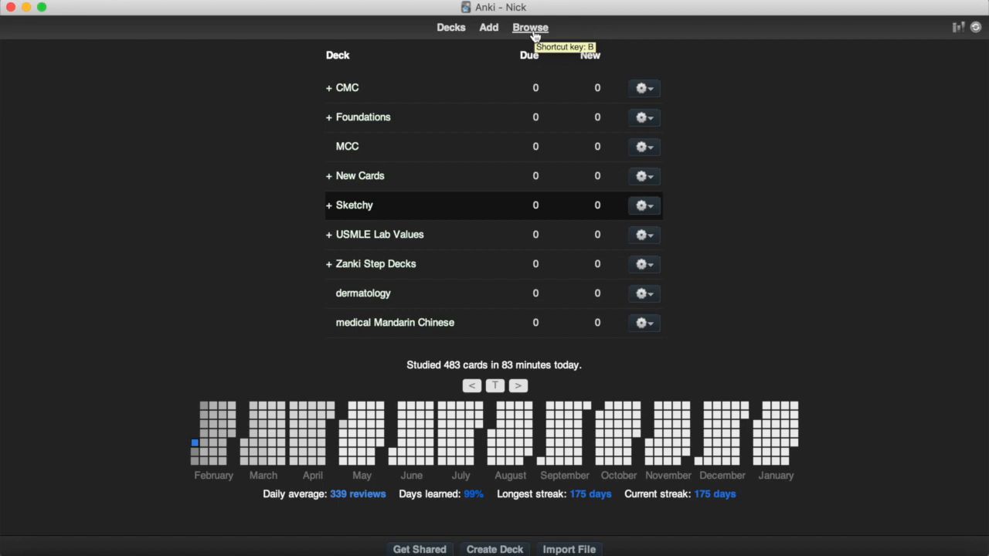
- Open the card browser from the main Anki window
click(530, 28)
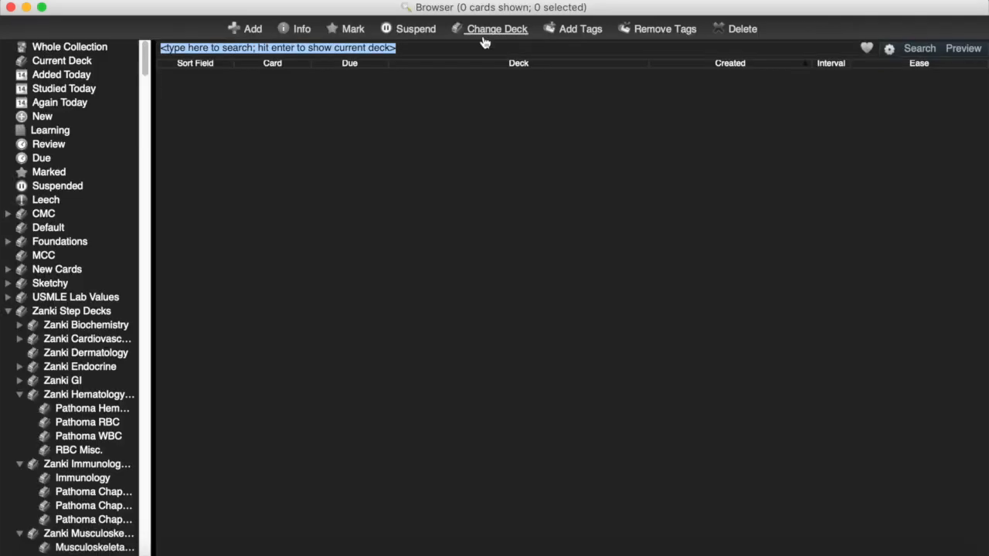
- Search the browser for 'paraneoplastic' and look through a matching card's fields
text(paraneoplastic)
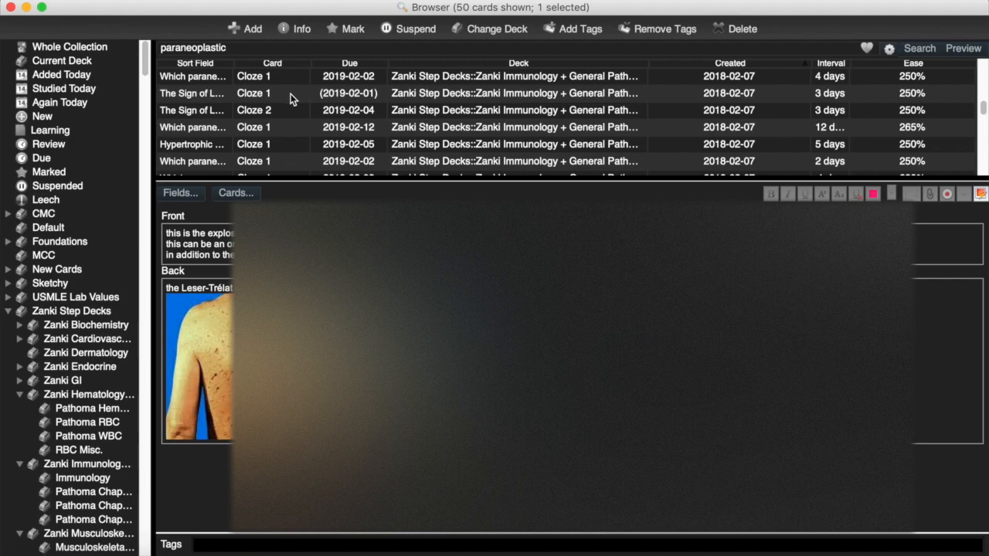
click(192, 75)
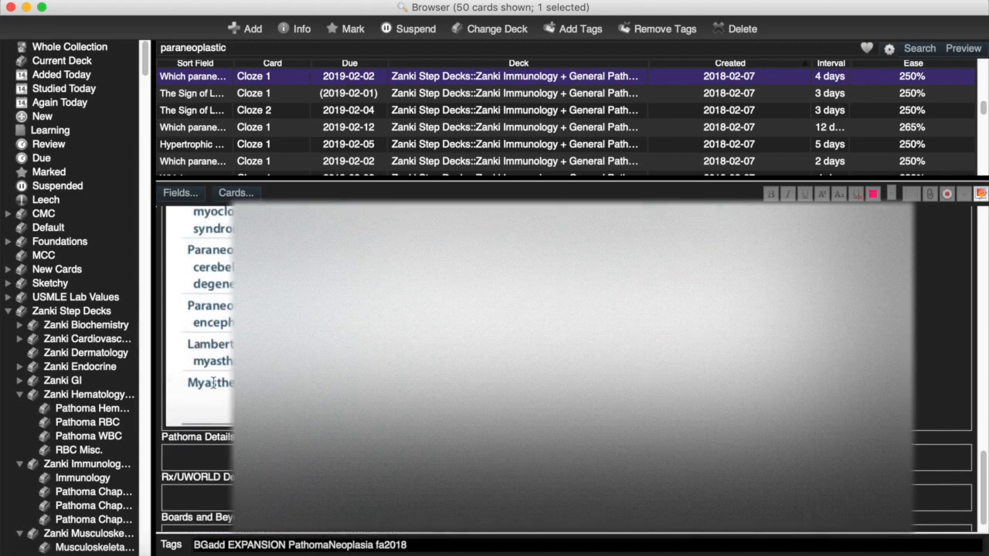
scroll(down, 3)
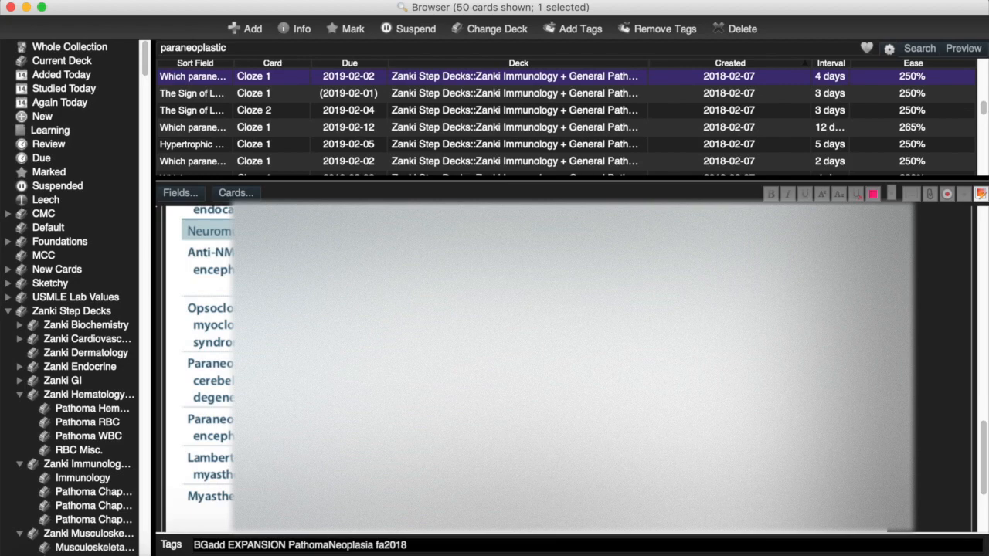
scroll(down, 3)
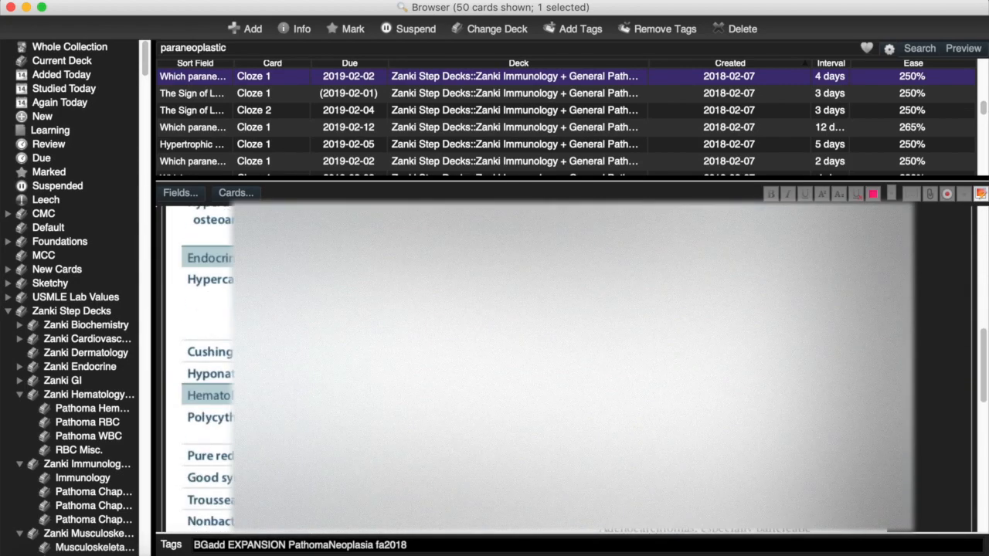
click(253, 109)
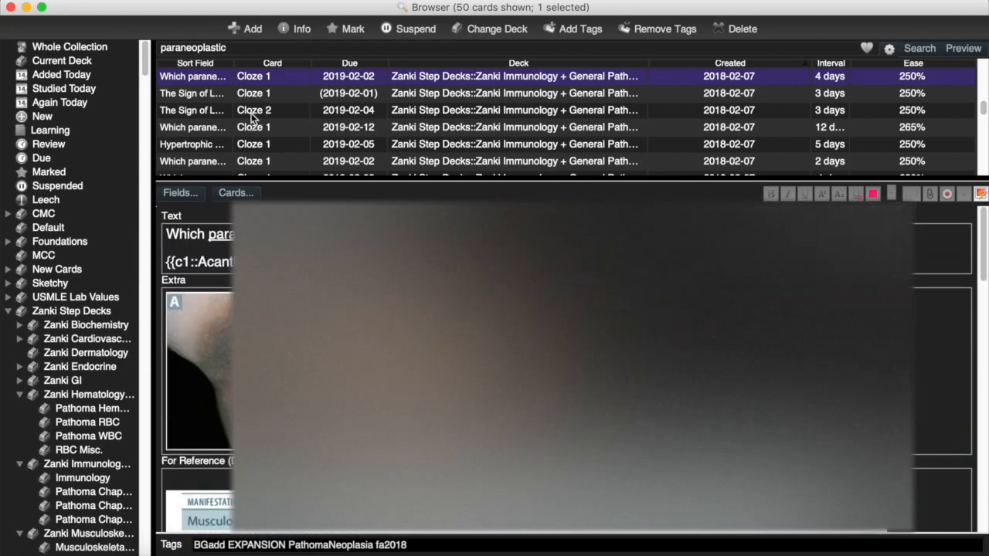
click(193, 161)
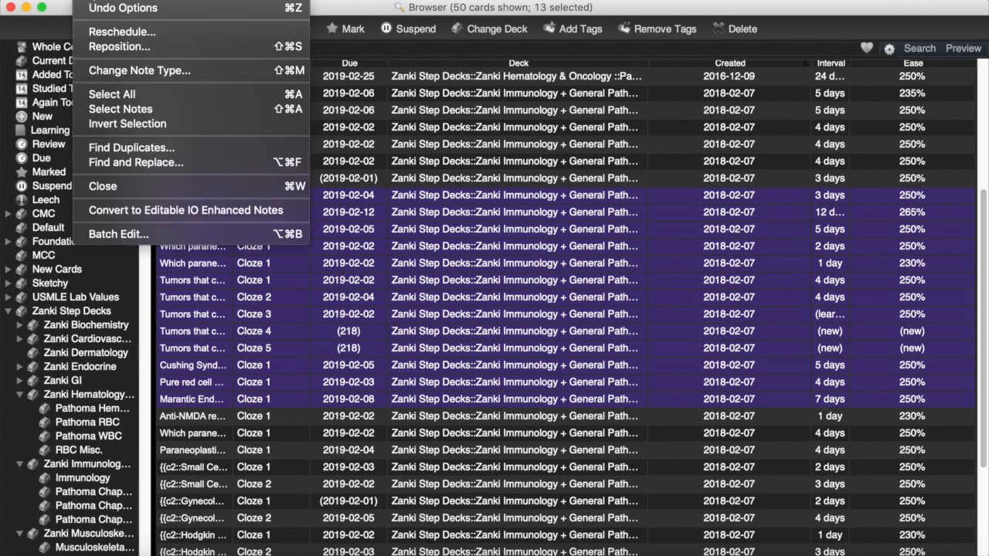
mouse_move(118, 235)
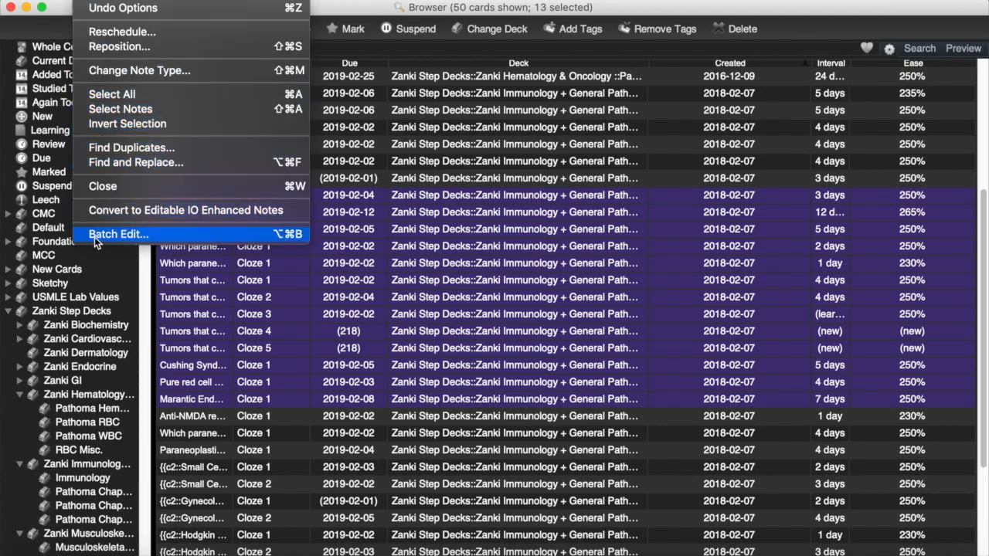
mouse_move(168, 235)
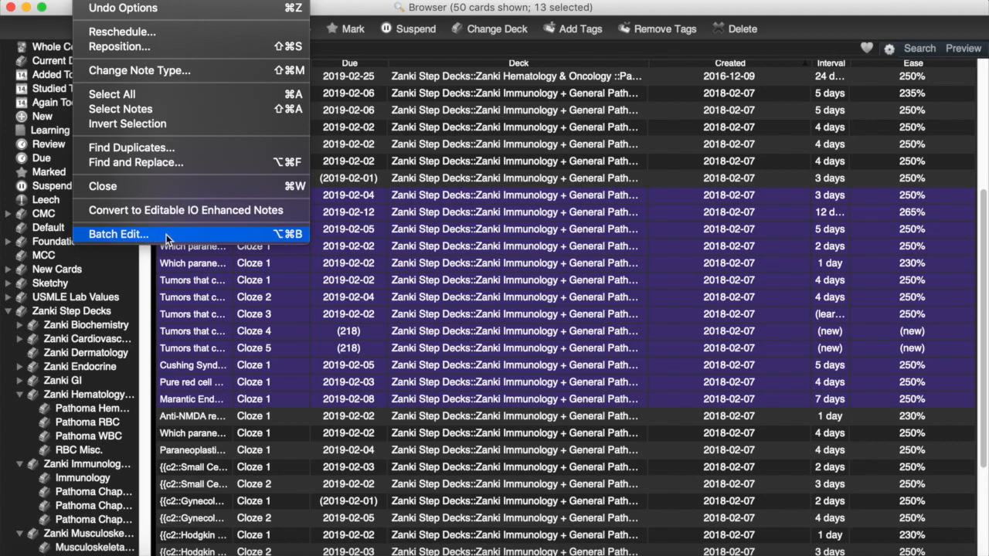
- Start Batch Edit for the 13 selected paraneoplastic notes
click(118, 235)
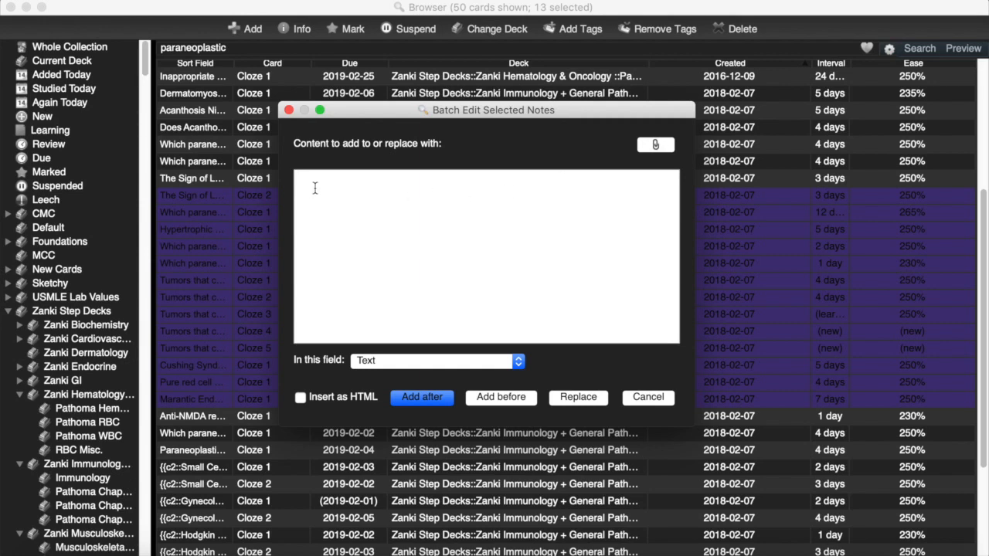
- Add 'Hi' after the existing content of the Rx/UWORLD Details field on all 13 notes
text(Hi)
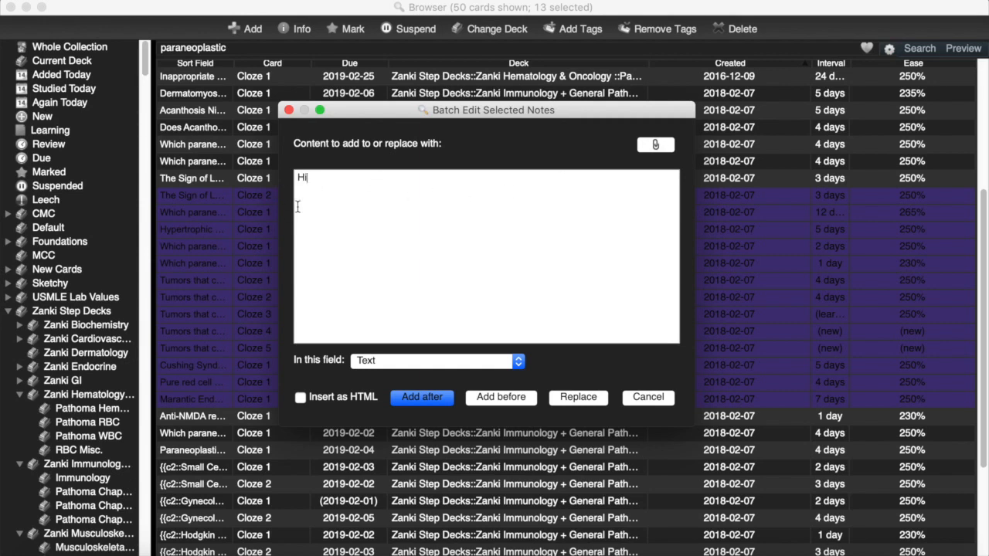
click(436, 360)
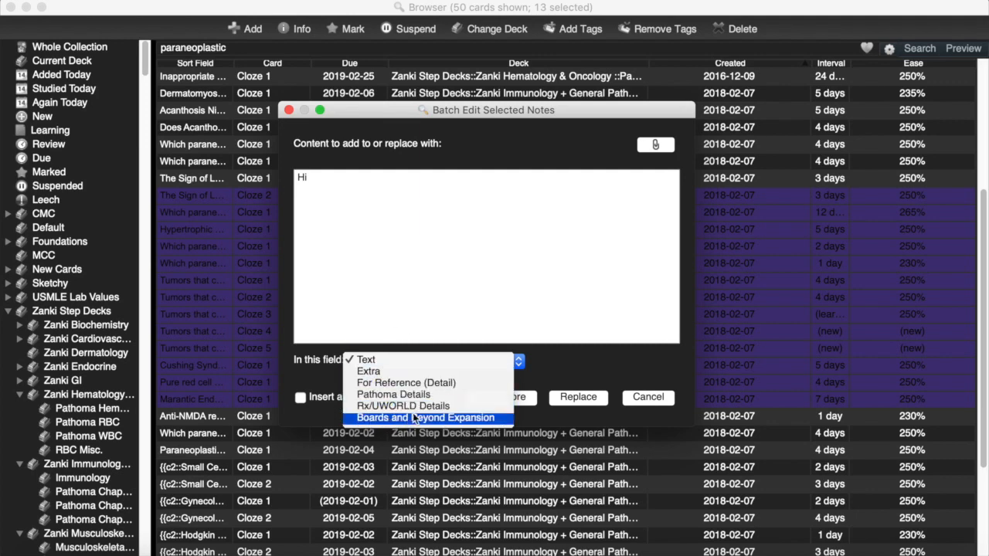
click(402, 405)
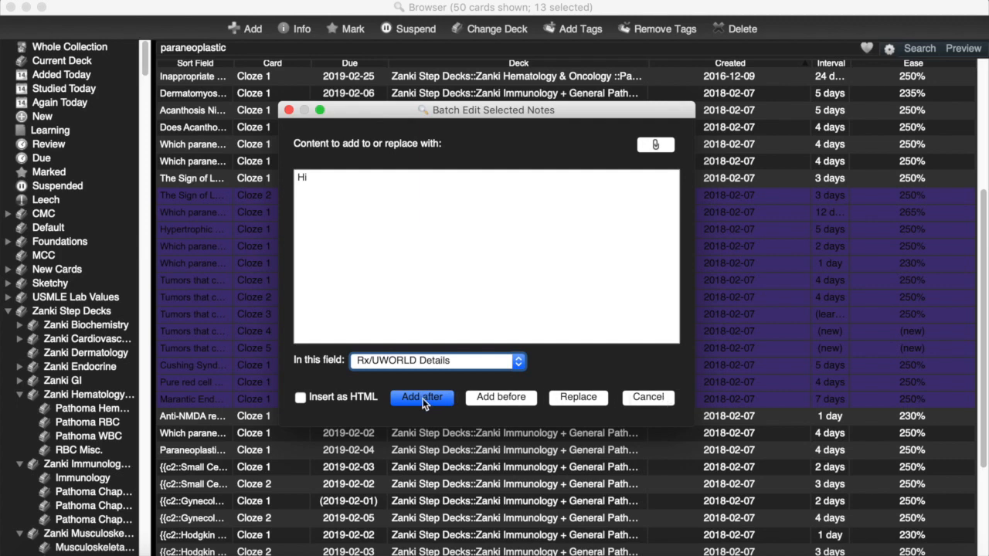
click(420, 395)
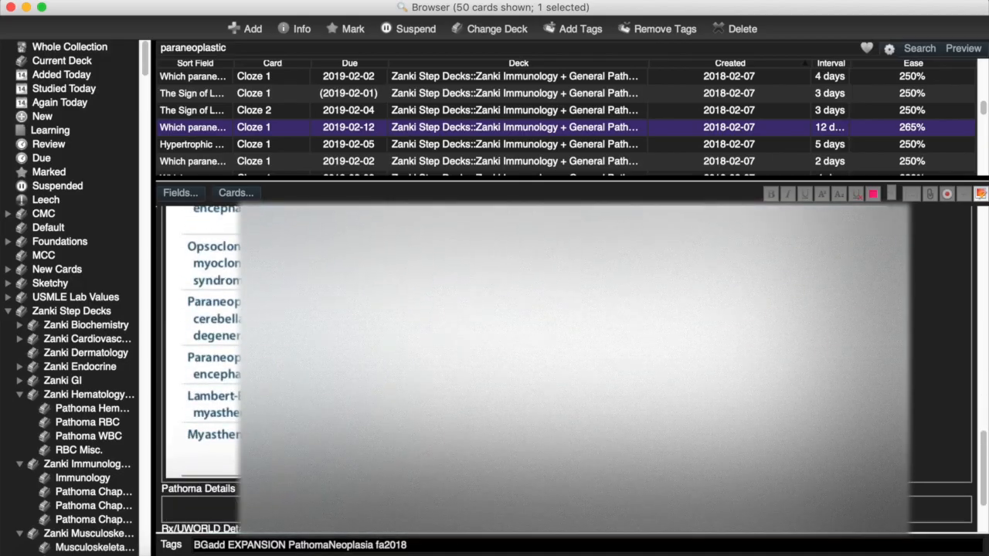
- Scroll an edited card's editor down to its Rx/UWORLD Details field
scroll(down, 3)
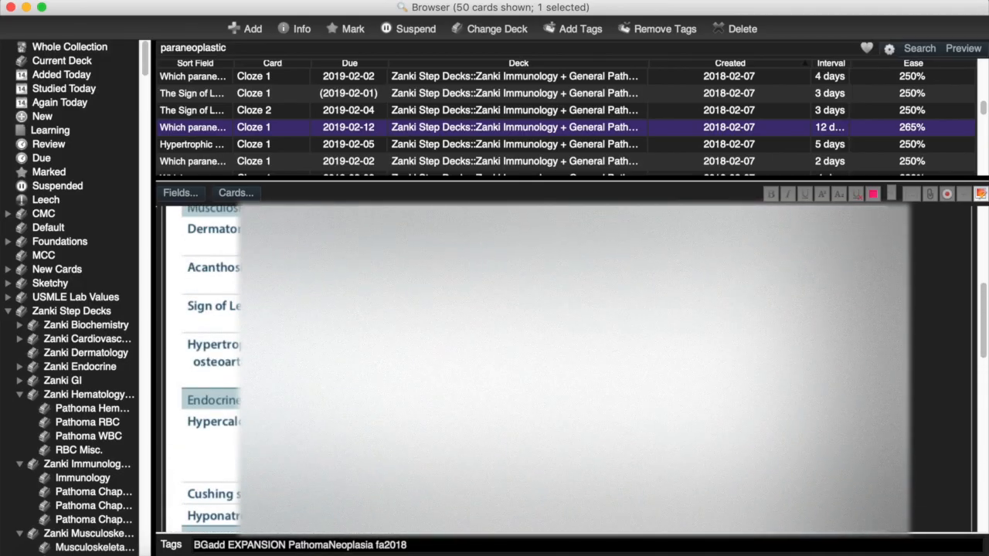